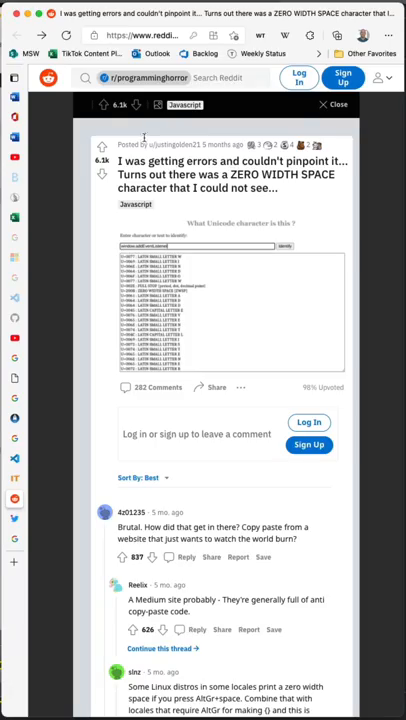
Step: Enable Editor › Unicode Highlight: Invisible Characters in Settings, then return to notebook.dib
double_click(242, 174)
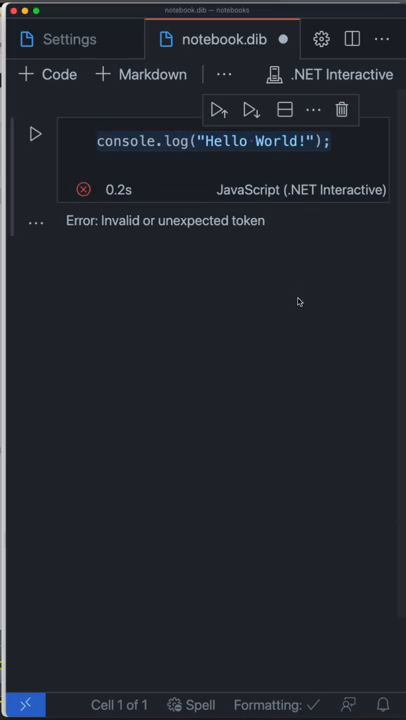
click(70, 39)
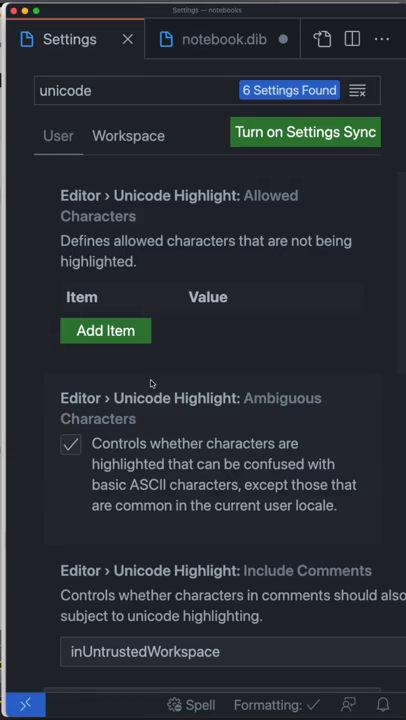
scroll(down, 3)
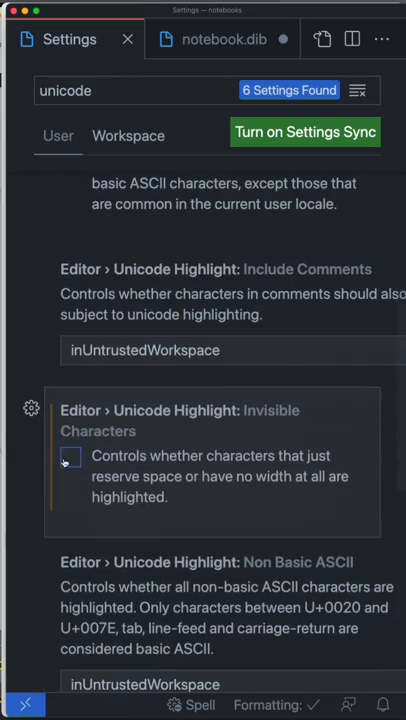
click(70, 457)
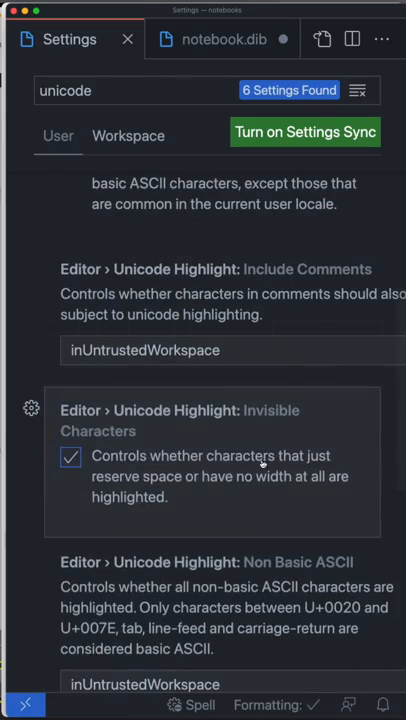
click(223, 39)
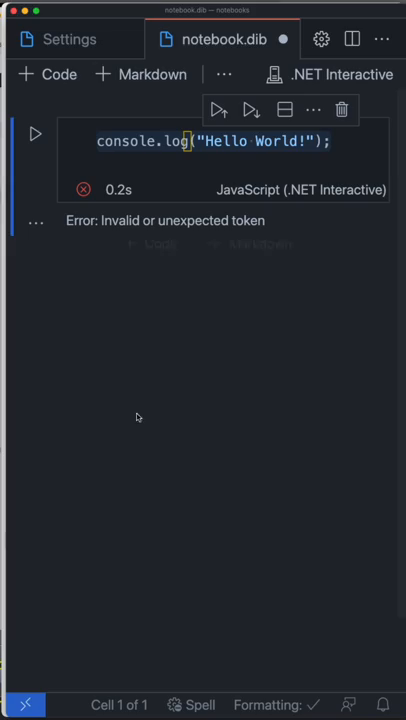
mouse_move(188, 141)
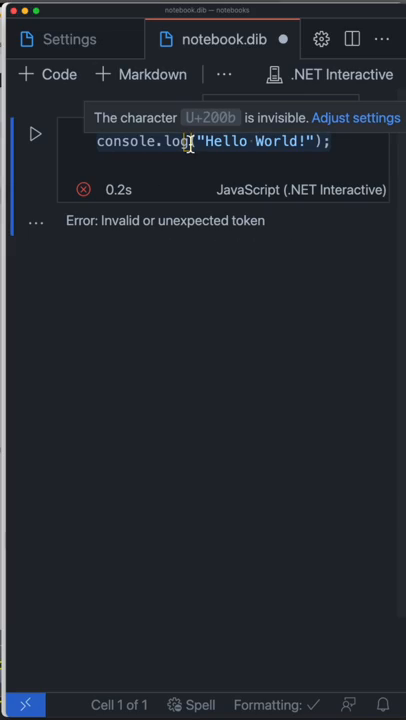